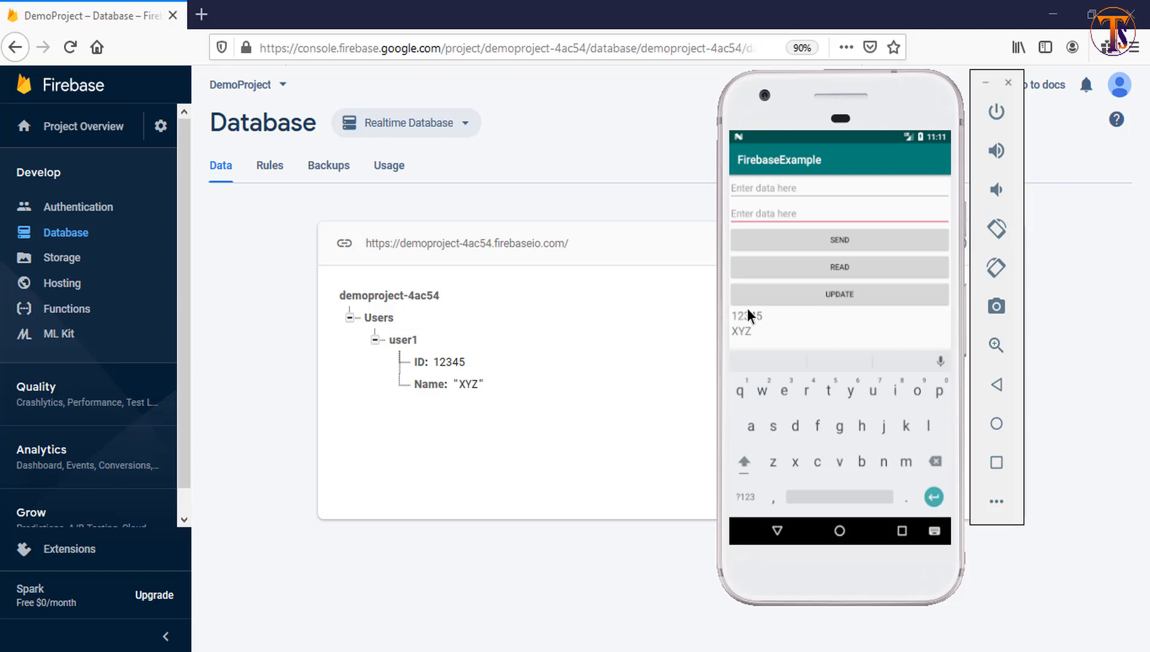
{"action": "mouse_move", "coordinate": [830, 309]}
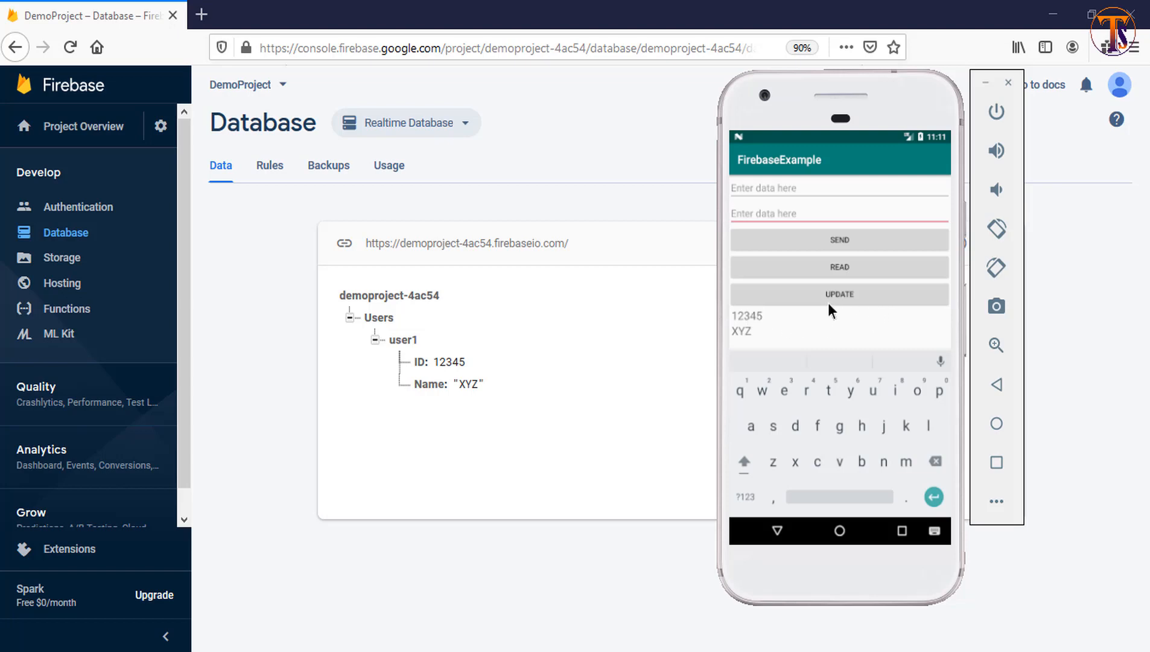
{"action": "mouse_move", "coordinate": [375, 402]}
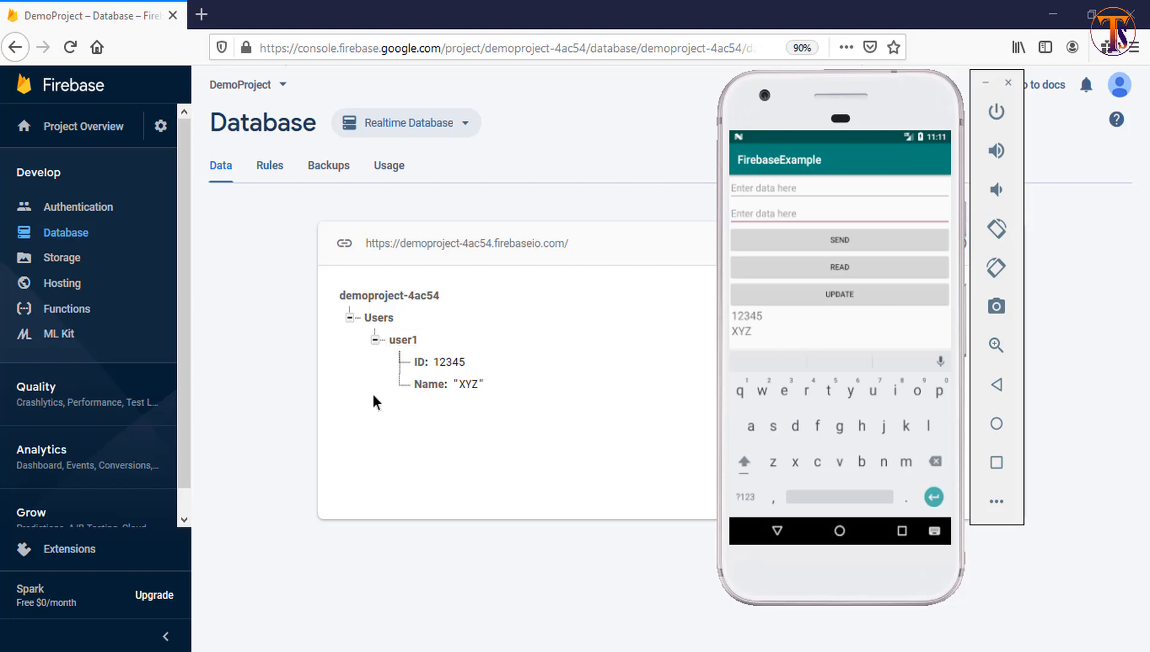
{"action": "mouse_move", "coordinate": [426, 433]}
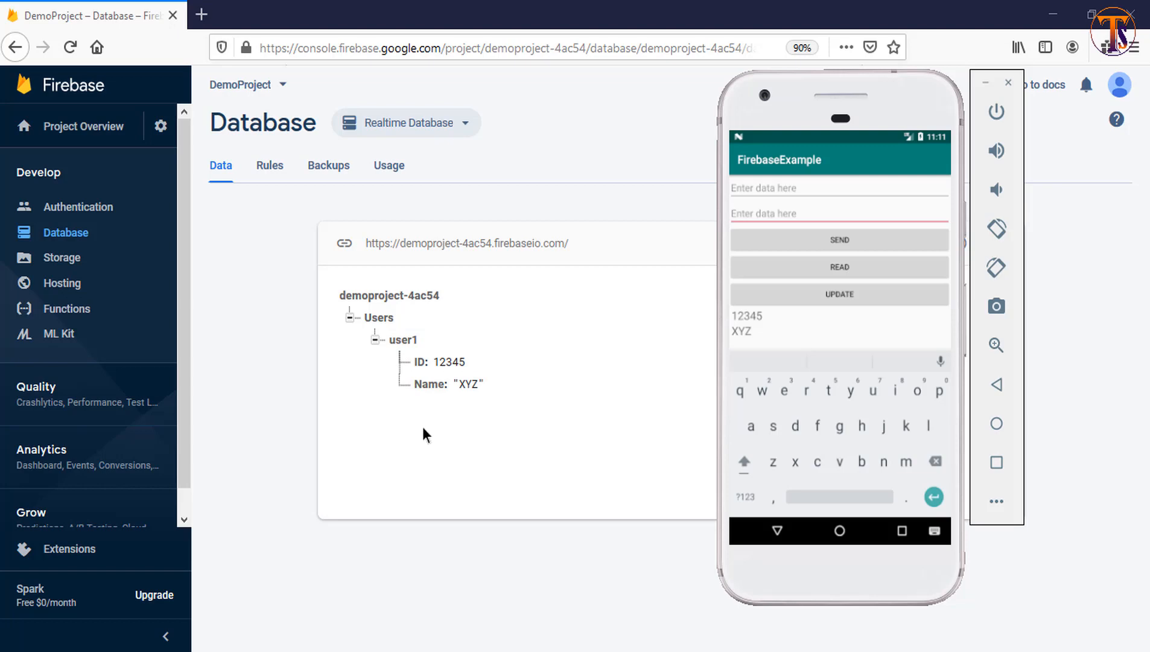
{"action": "mouse_move", "coordinate": [772, 632]}
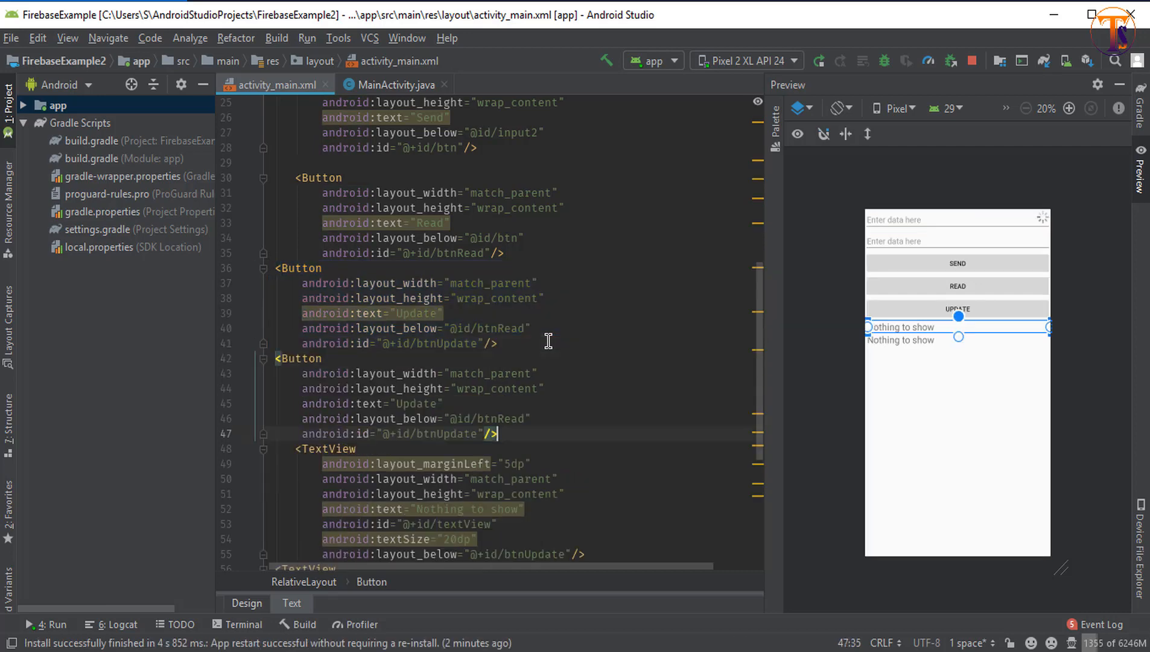
Make the copied button a 'Delete' button (btnDelete) below btnUpdate, with the TextView below btnDelete.
{"action": "left_click", "coordinate": [418, 404]}
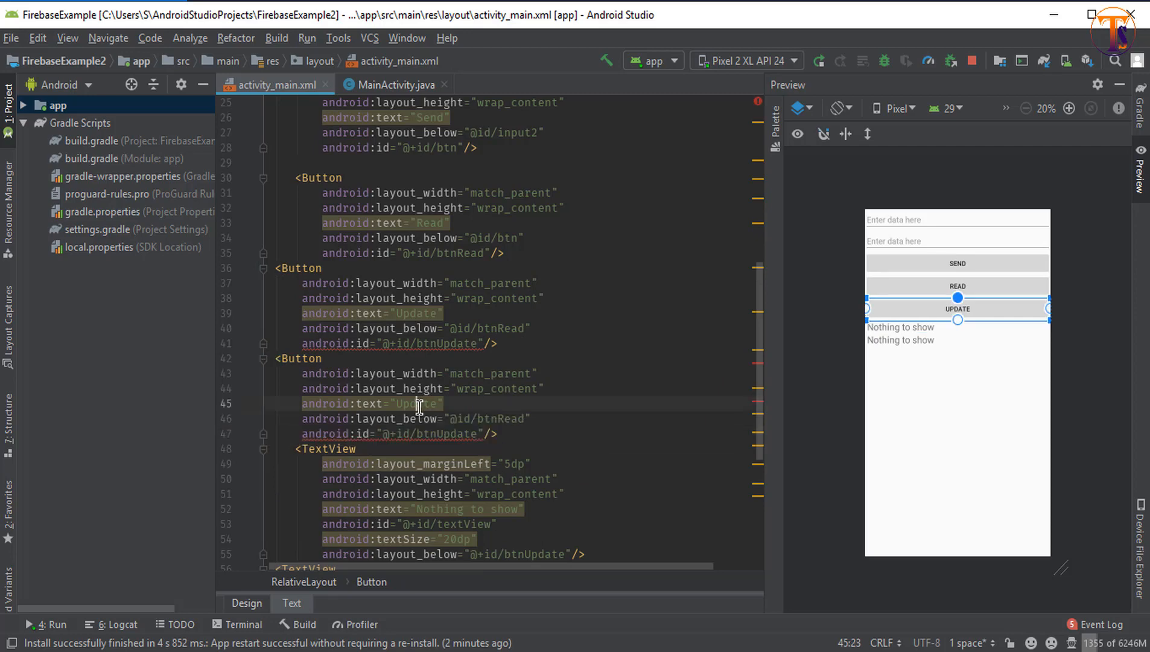
{"action": "double_click", "coordinate": [417, 403]}
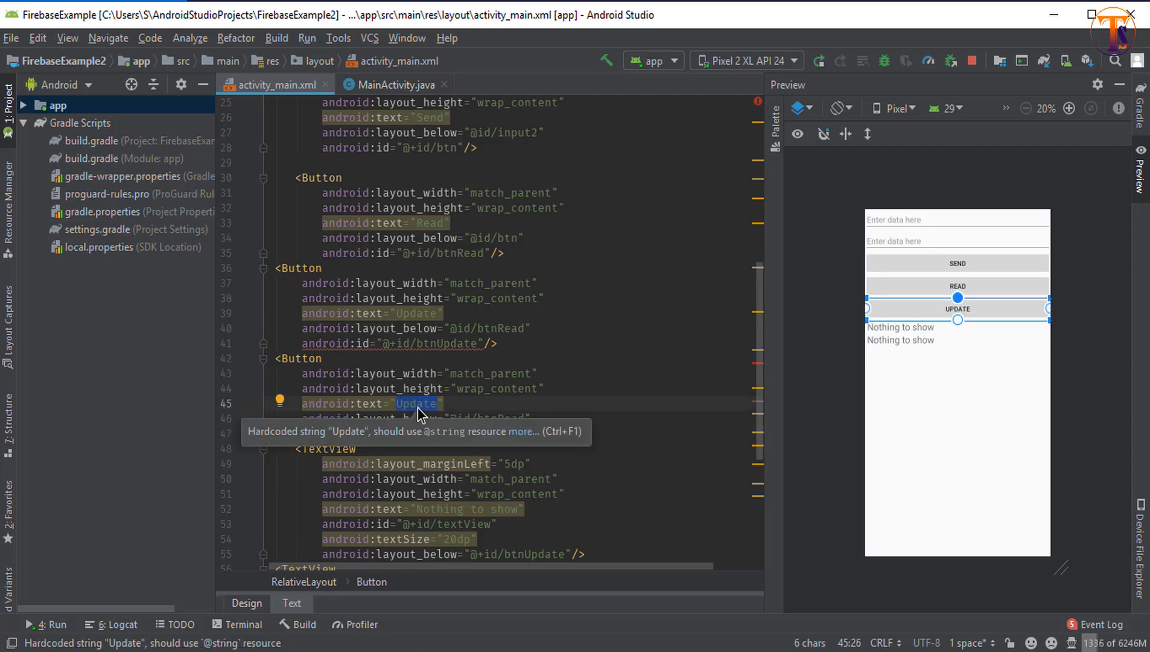
{"action": "type", "text": "Delete"}
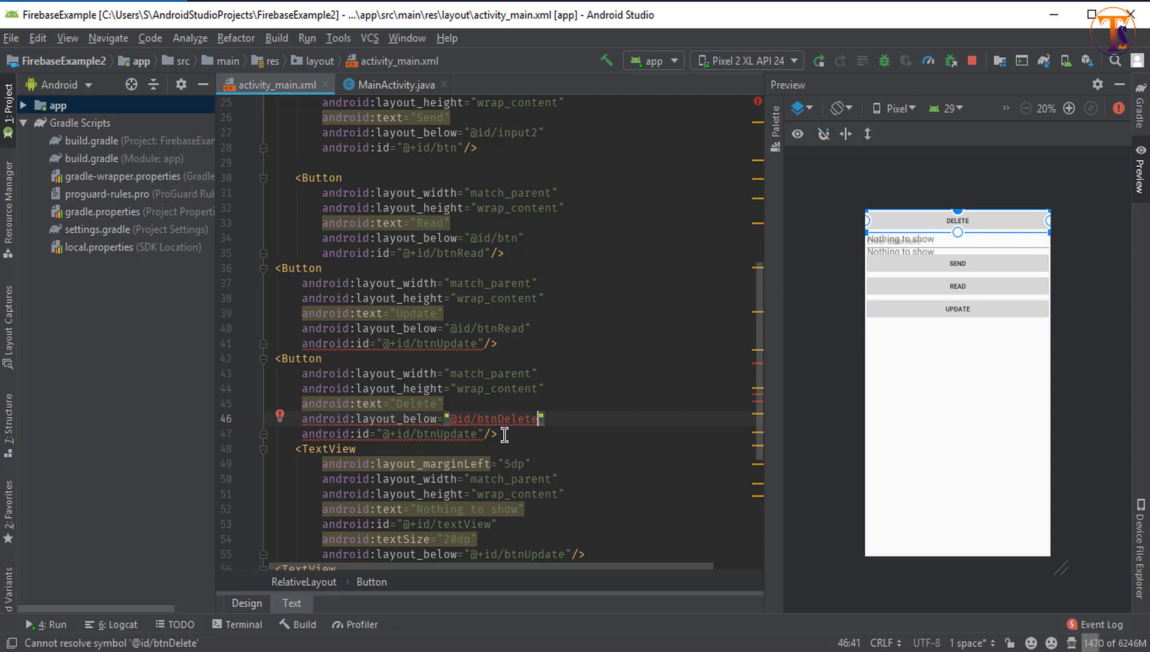
{"action": "mouse_move", "coordinate": [486, 434]}
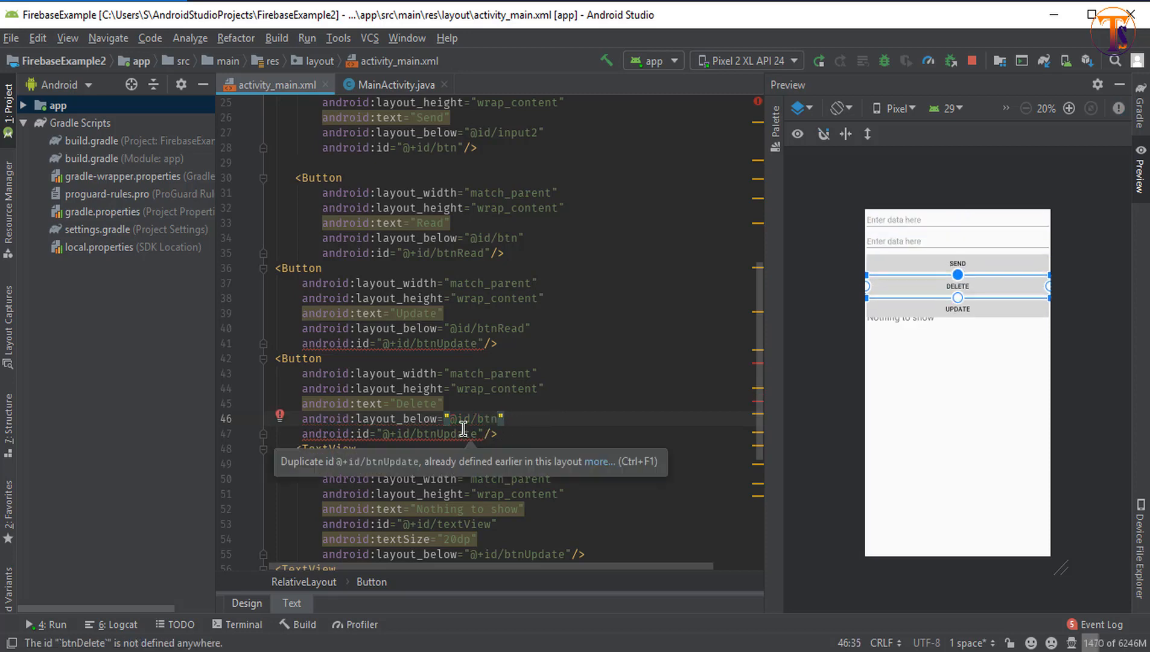
{"action": "double_click", "coordinate": [446, 433]}
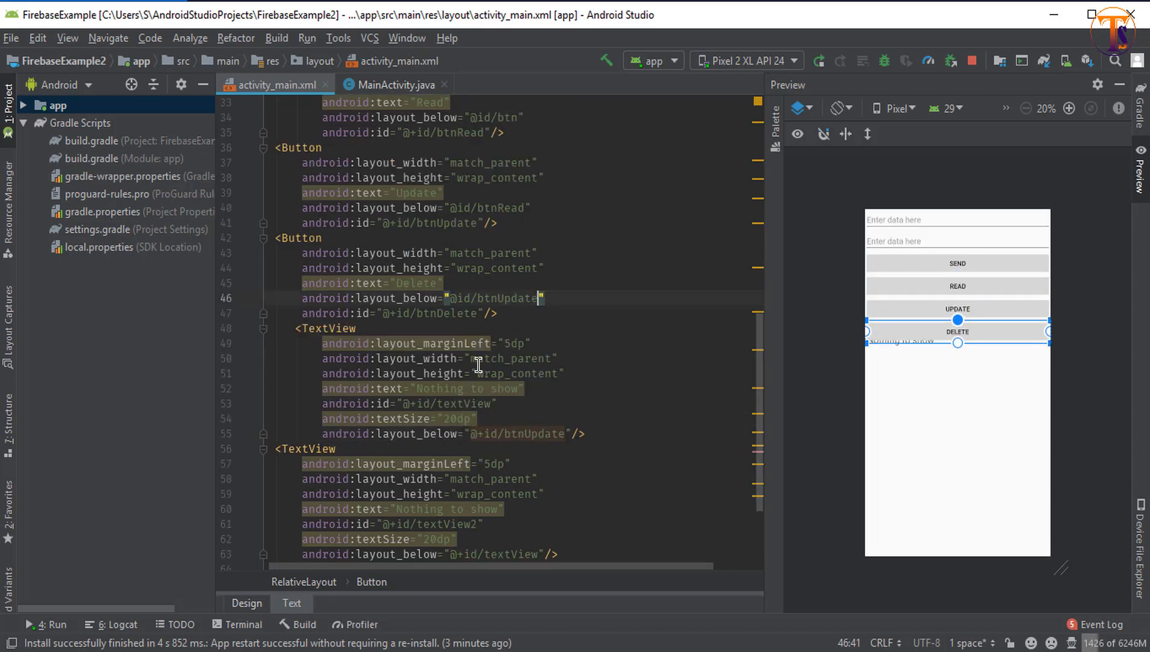
{"action": "double_click", "coordinate": [447, 312]}
{"action": "type", "text": "Dele"}
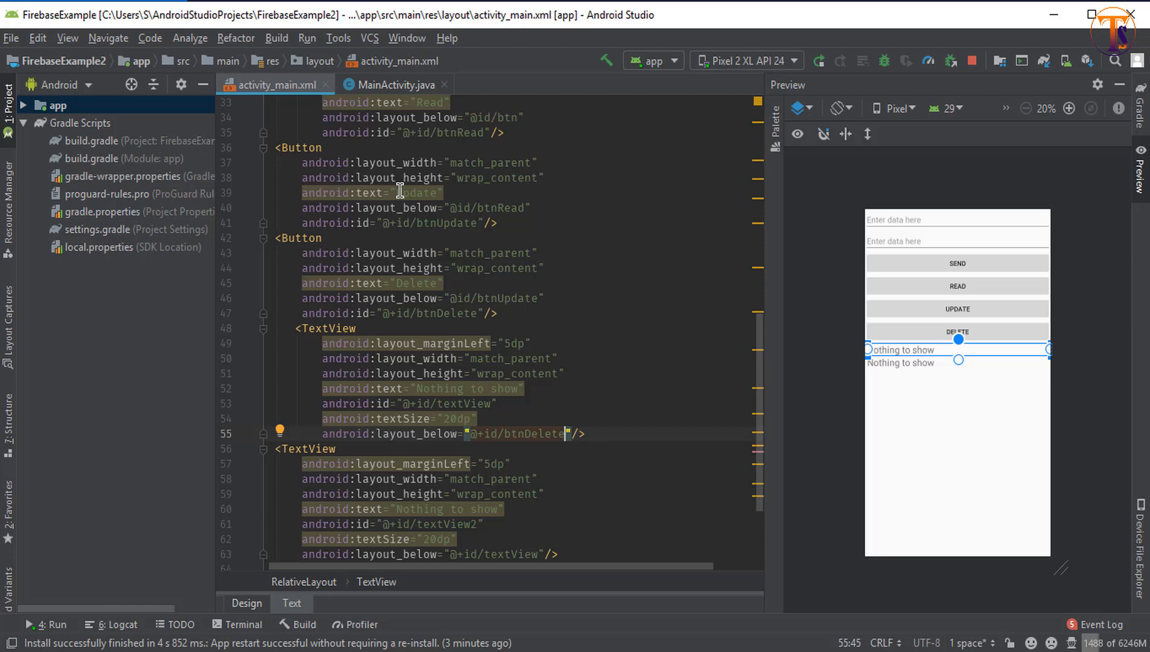
{"action": "left_click", "coordinate": [391, 84]}
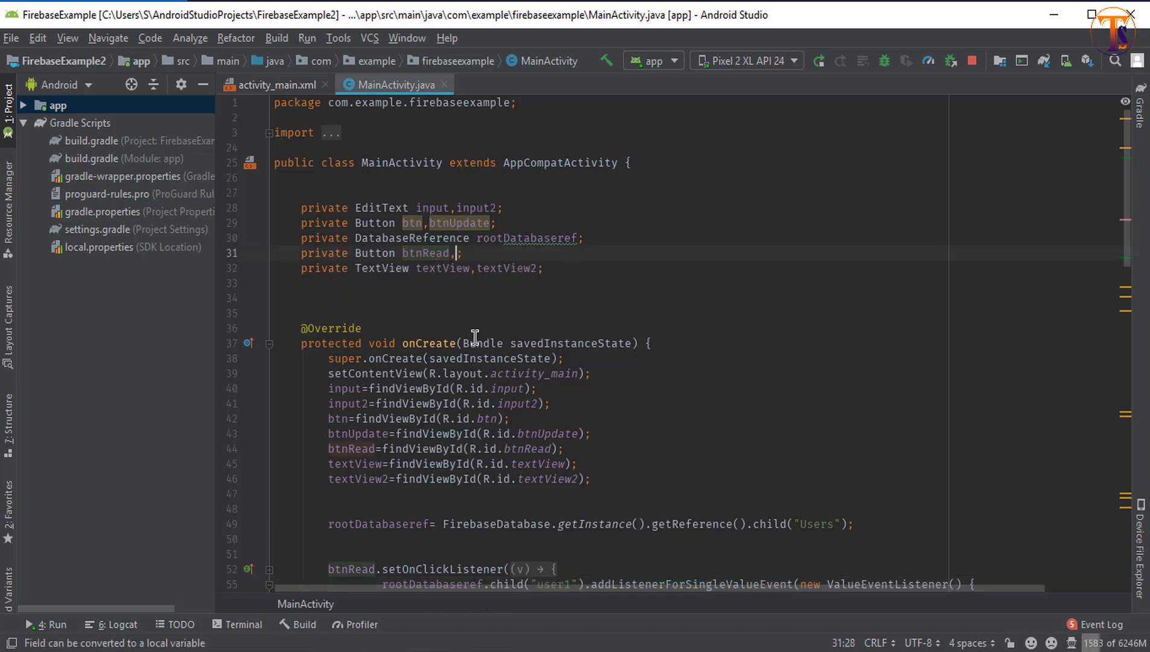
Declare btnDelete, bind it via findViewById(R.id.btnDelete), and attach an empty View.OnClickListener.
{"action": "type", "text": "btnDelete"}
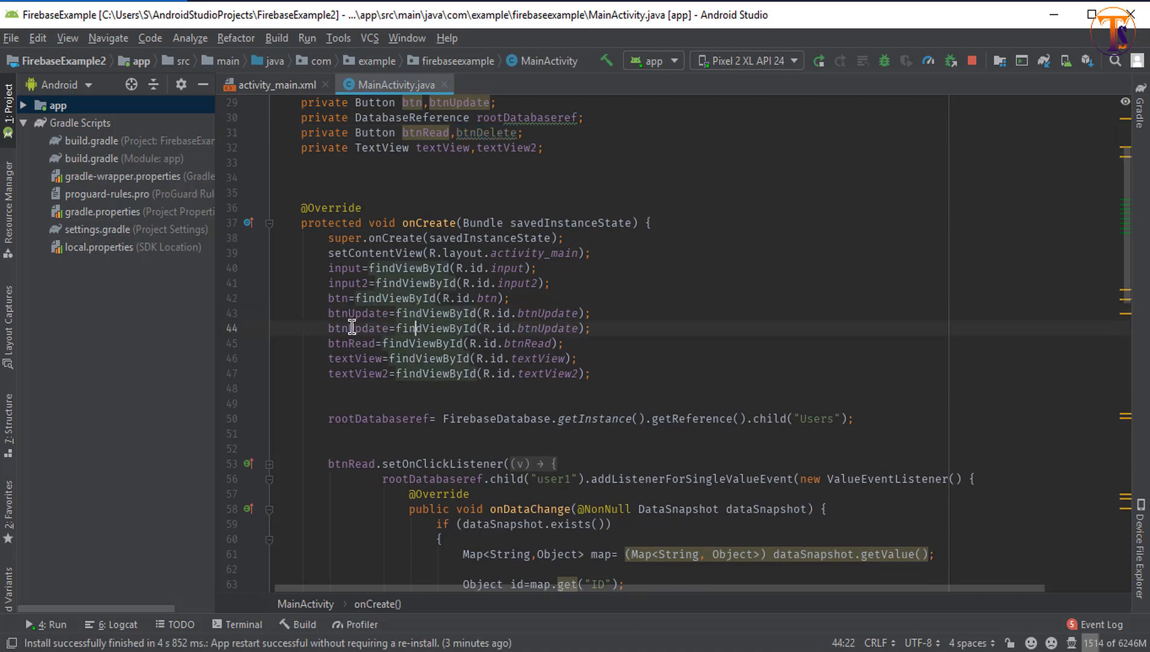
{"action": "type", "text": "btnDelete"}
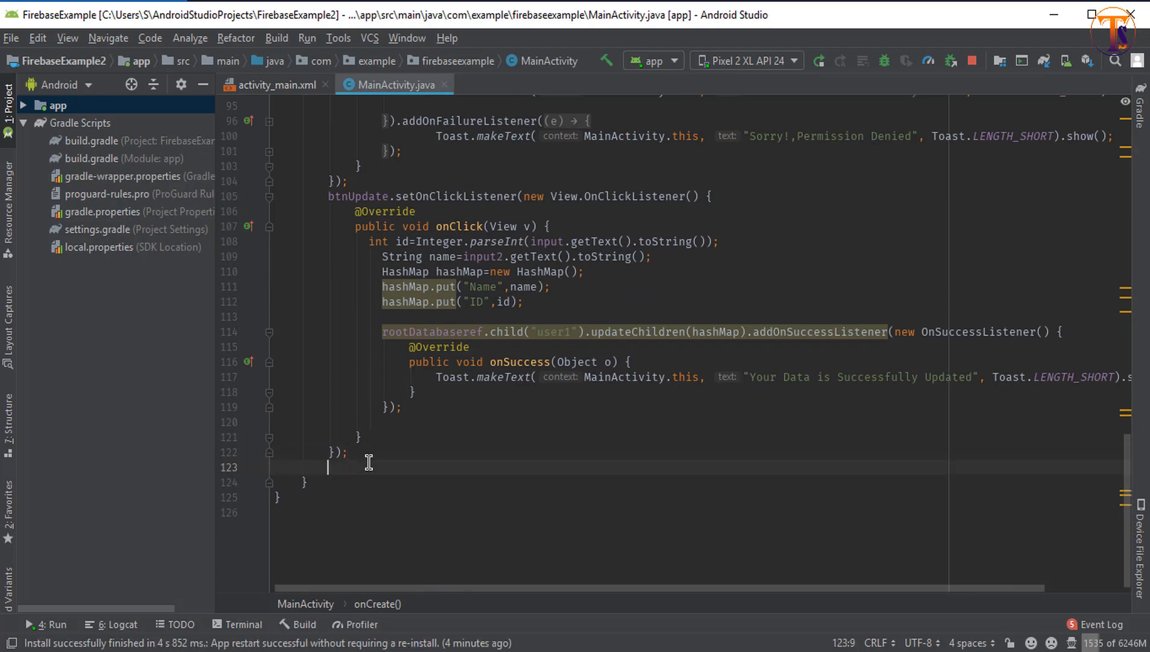
{"action": "type", "text": "btnDelete.setOnClickListener();"}
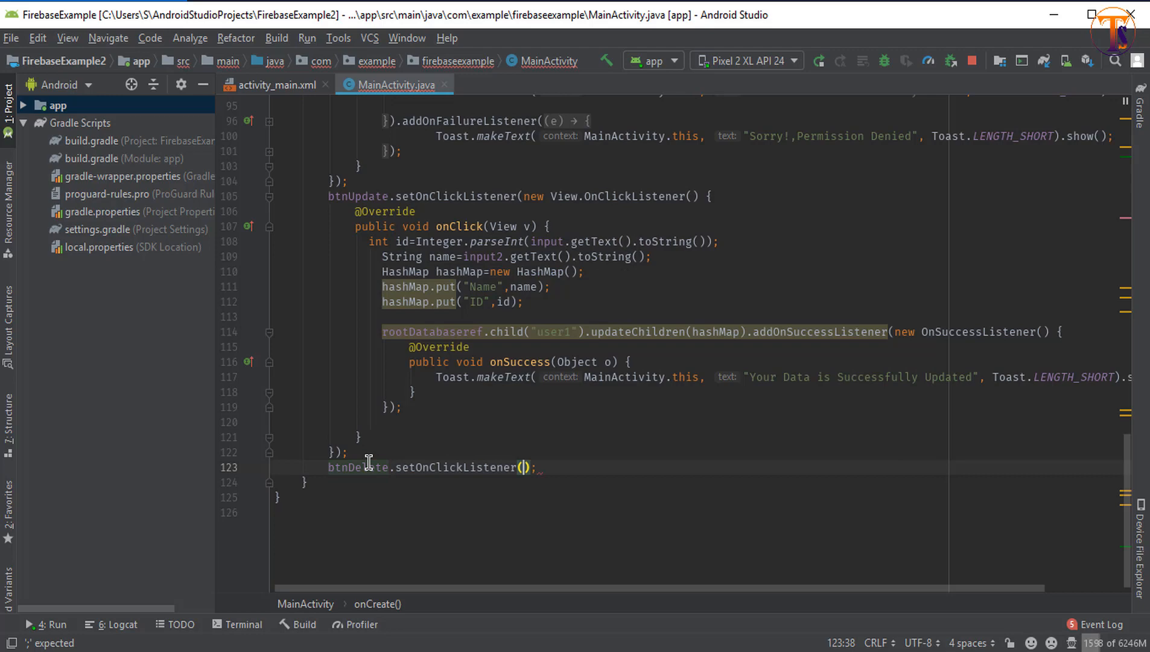
{"action": "type", "text": "new_O"}
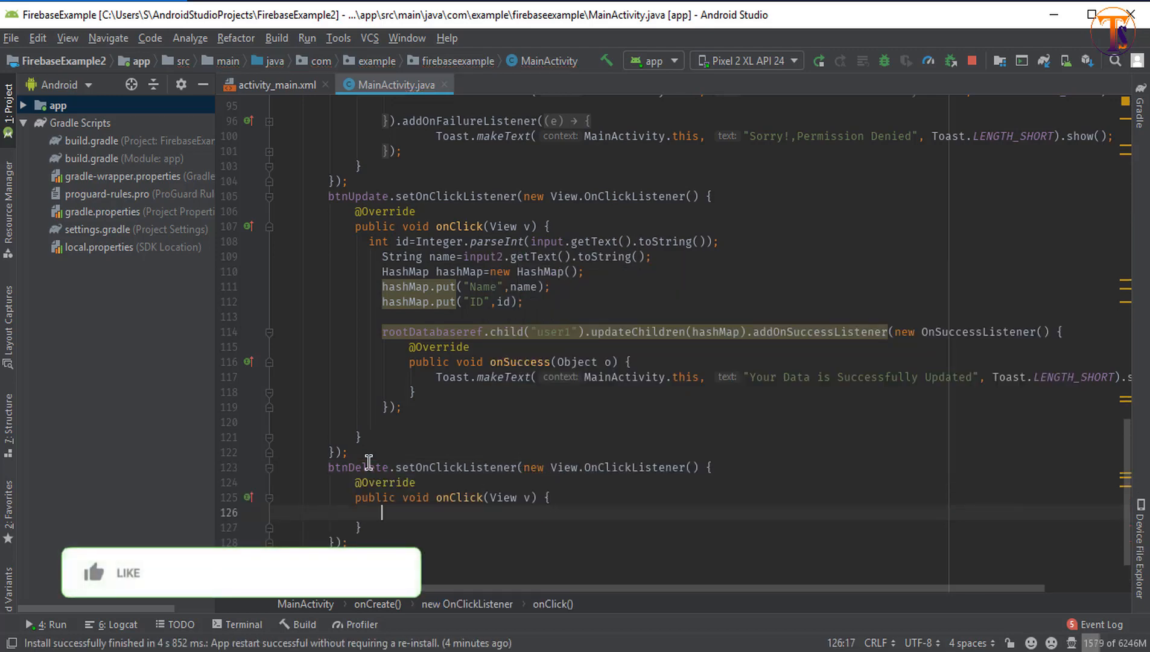
{"action": "left_click", "coordinate": [93, 573]}
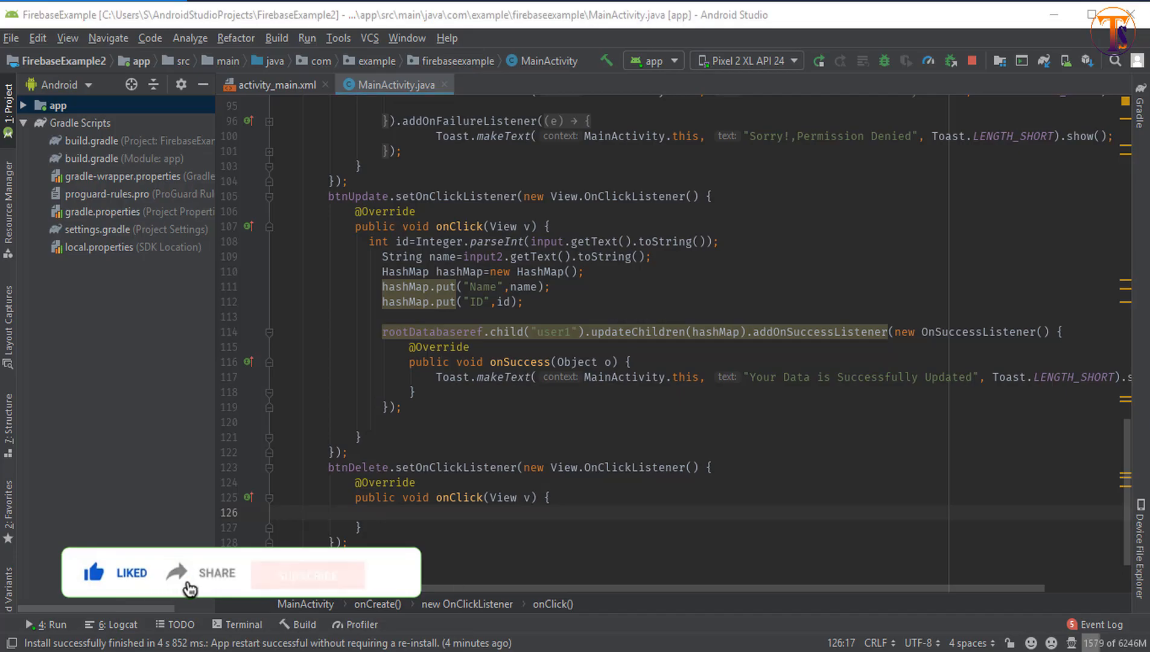
{"action": "left_click", "coordinate": [307, 575]}
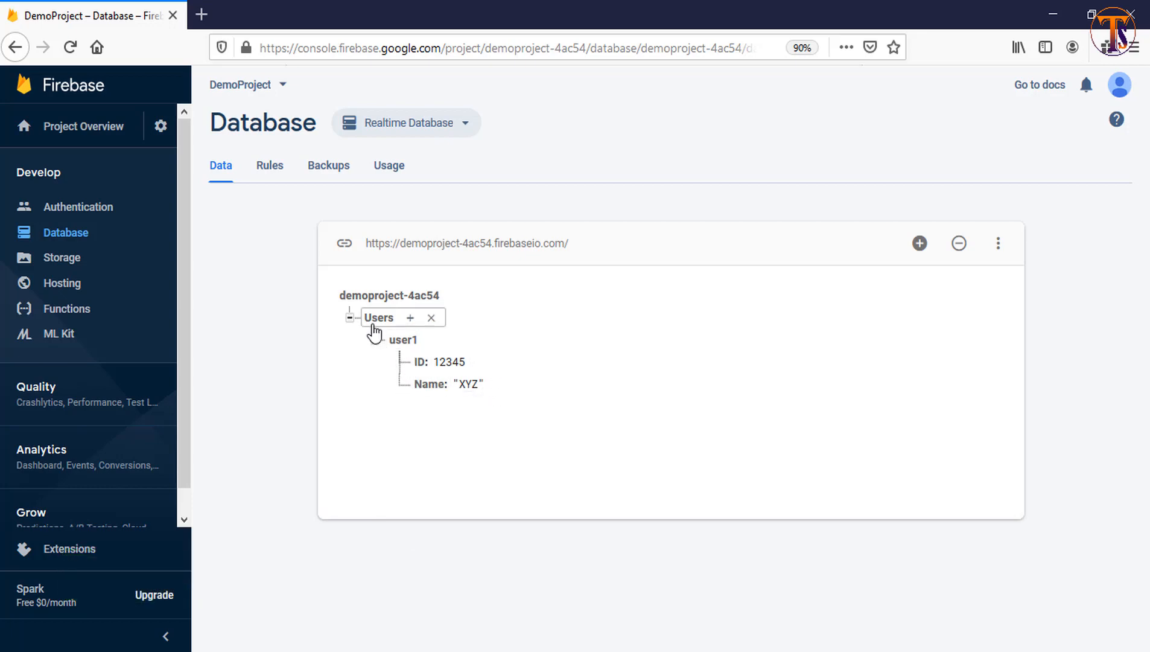
{"action": "mouse_move", "coordinate": [379, 316]}
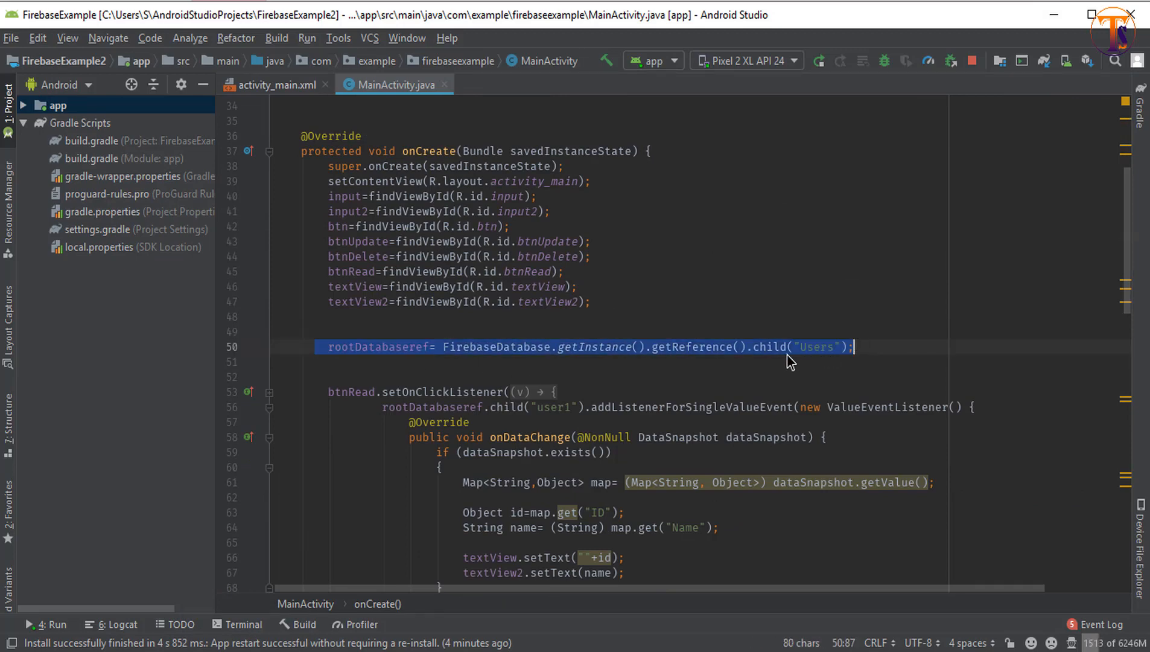
{"action": "mouse_move", "coordinate": [830, 358]}
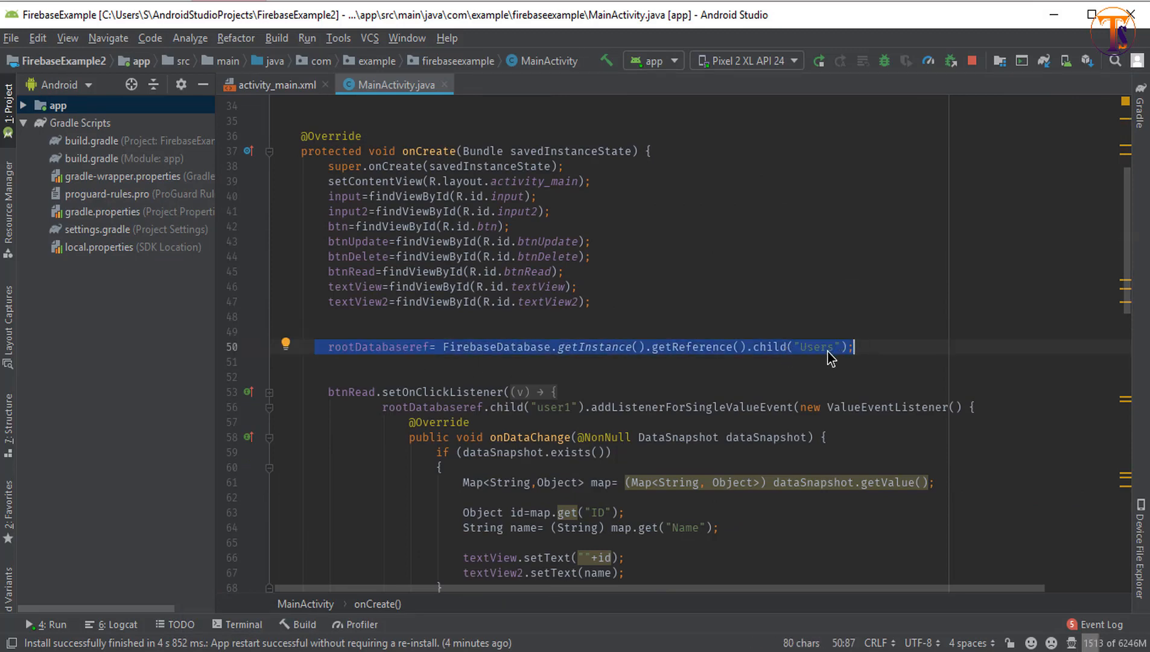
Make btnDelete's onClick call rootDatabaseref.child("user1").child("ID").setValue(null), then run the app.
{"action": "scroll", "scroll_direction": "down", "scroll_amount": 3}
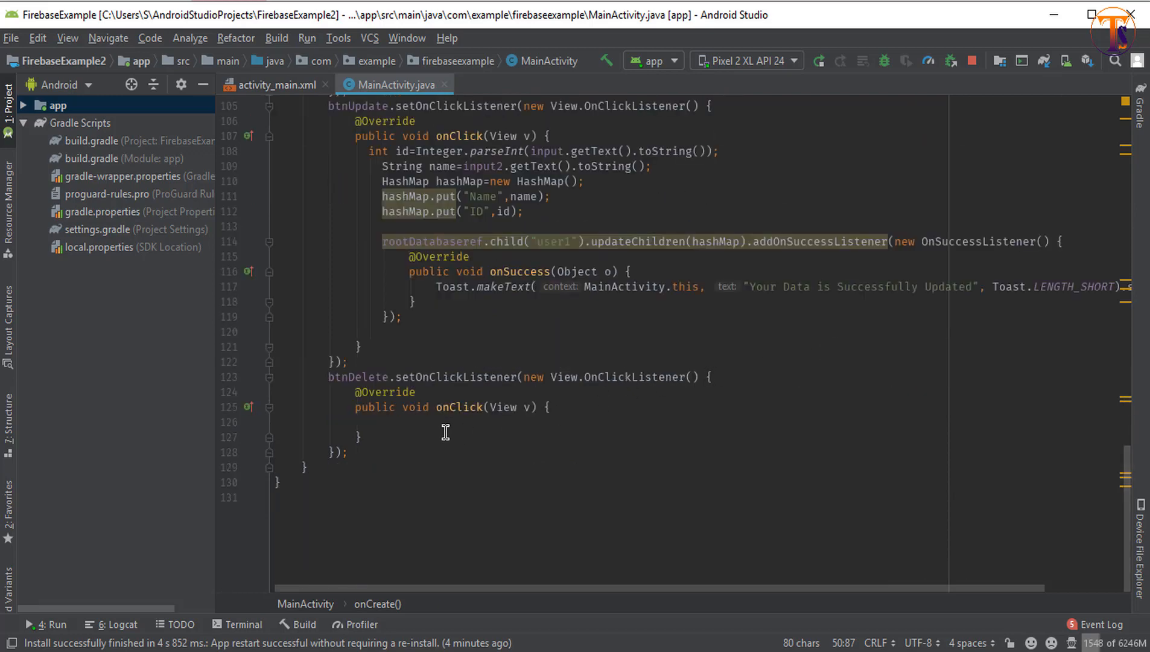
{"action": "mouse_move", "coordinate": [514, 382]}
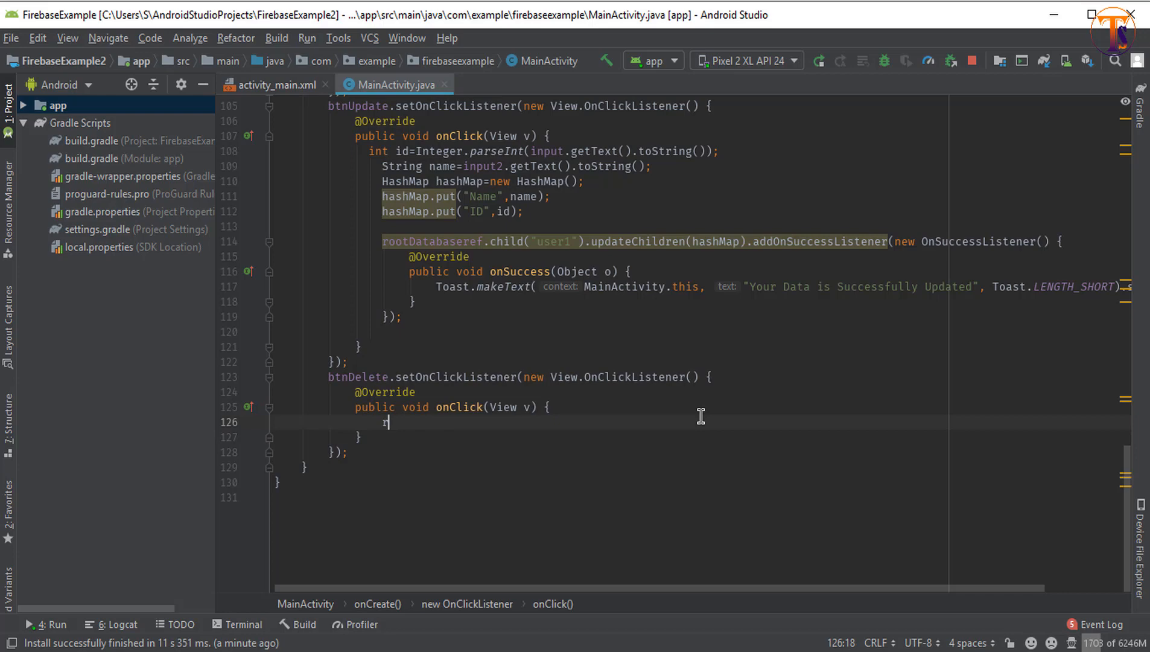
{"action": "type", "text": "rootDatabaseref"}
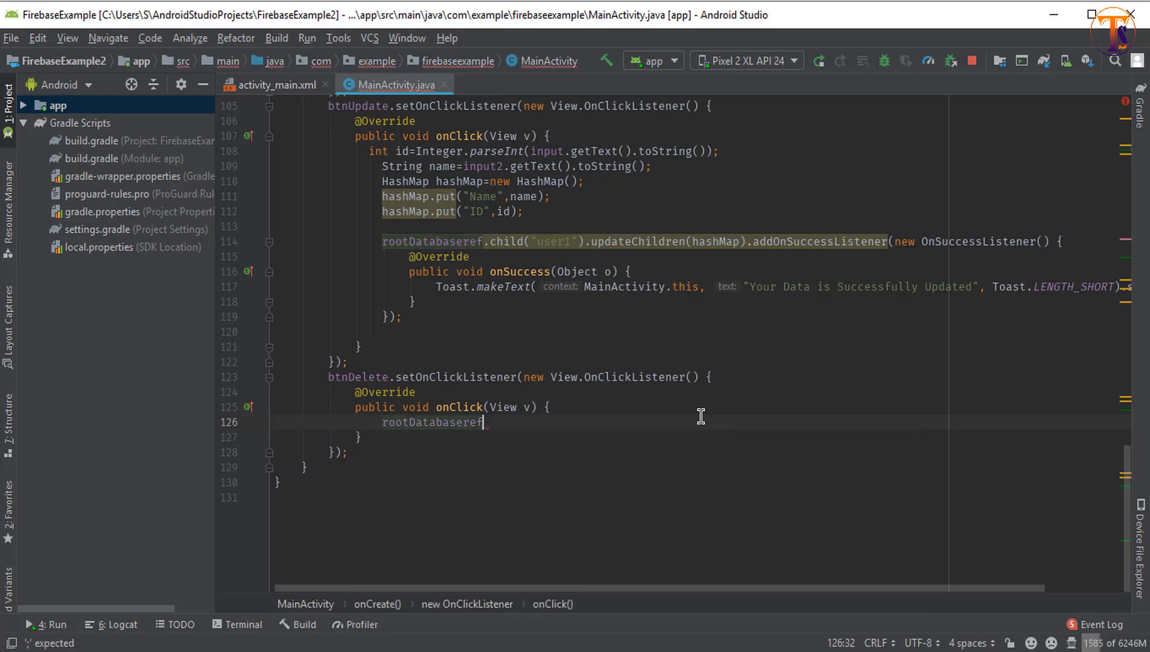
{"action": "type", "text": ".child("}
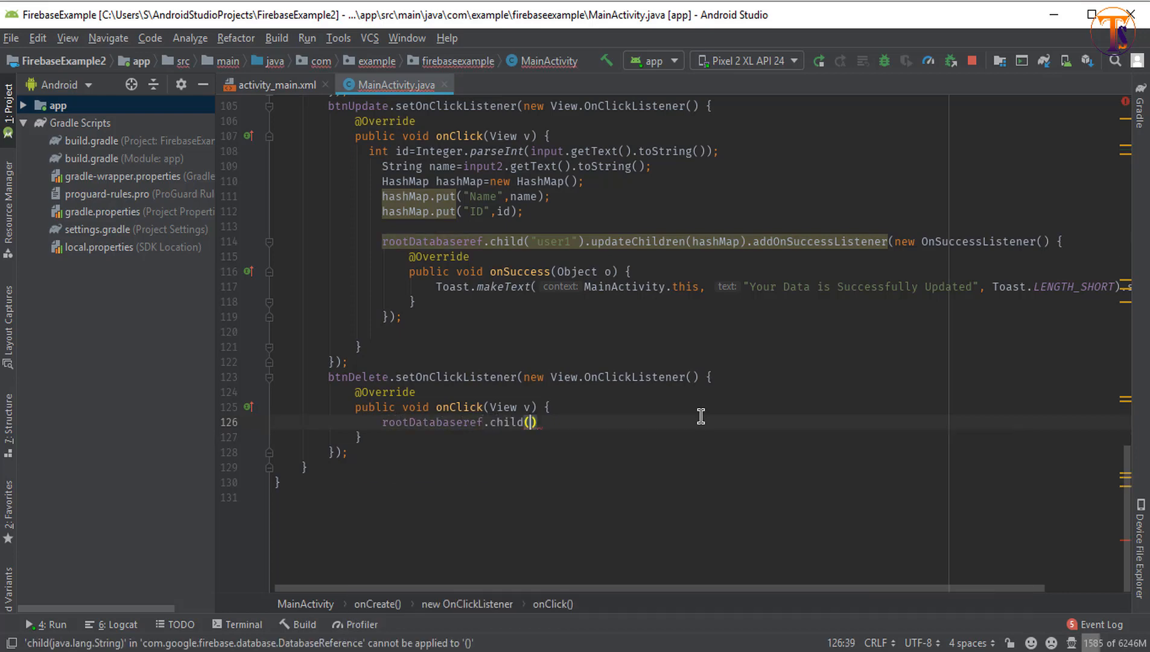
{"action": "type", "text": "\"user1"}
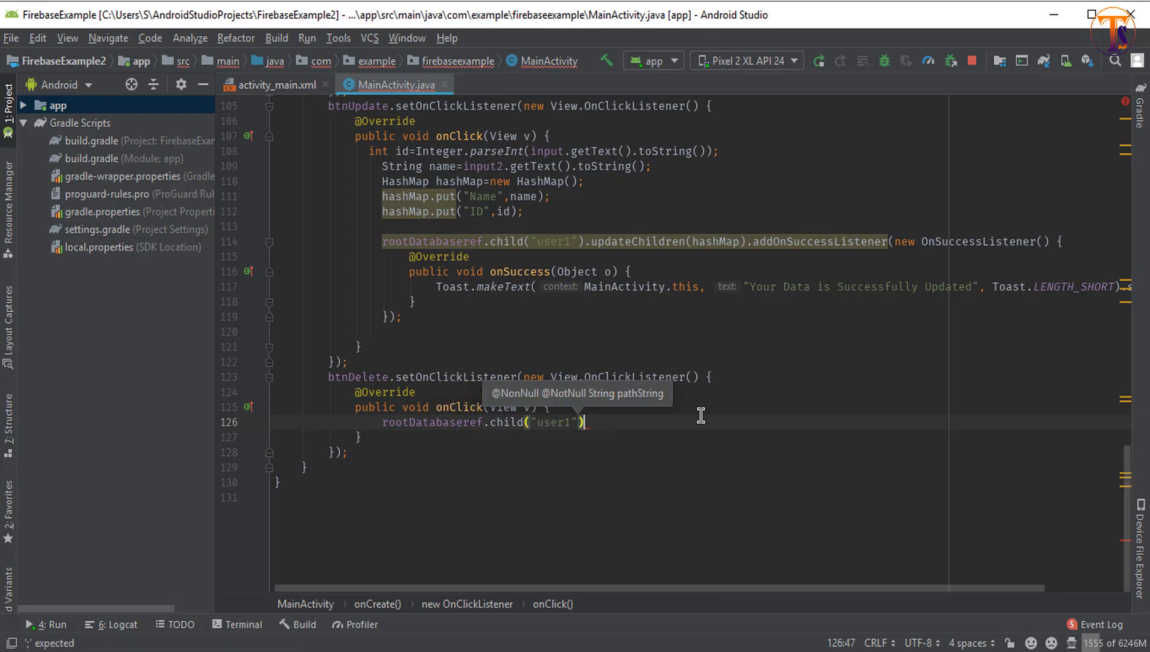
{"action": "type", "text": ".child(\"ID\""}
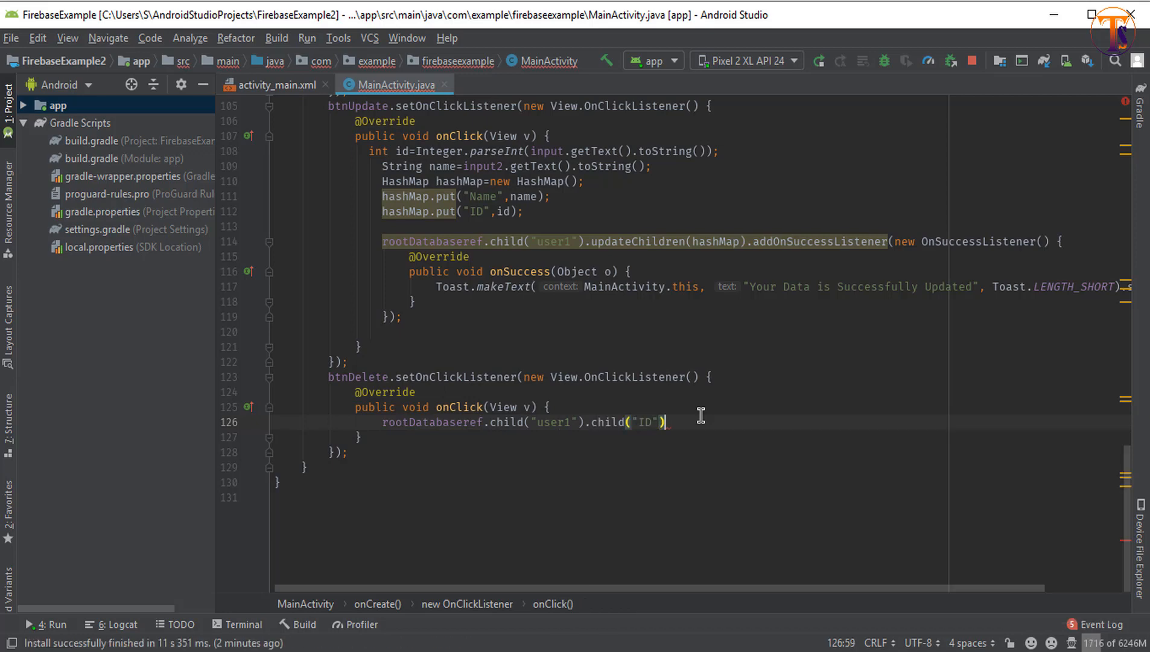
{"action": "type", "text": ".set"}
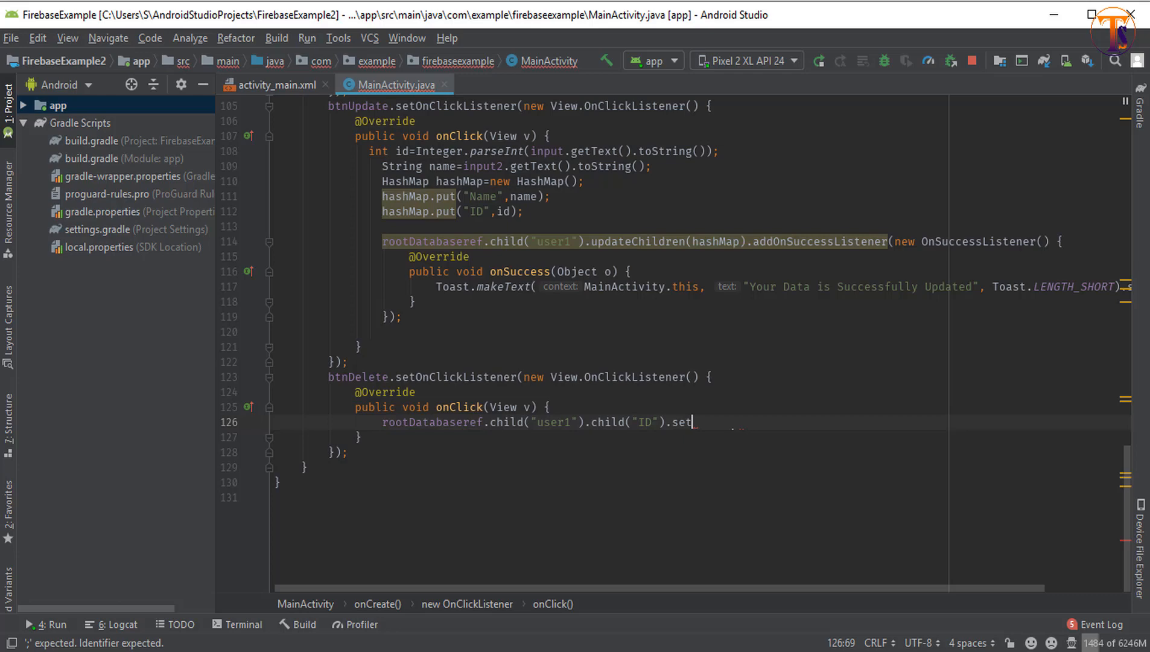
{"action": "type", "text": "Value()"}
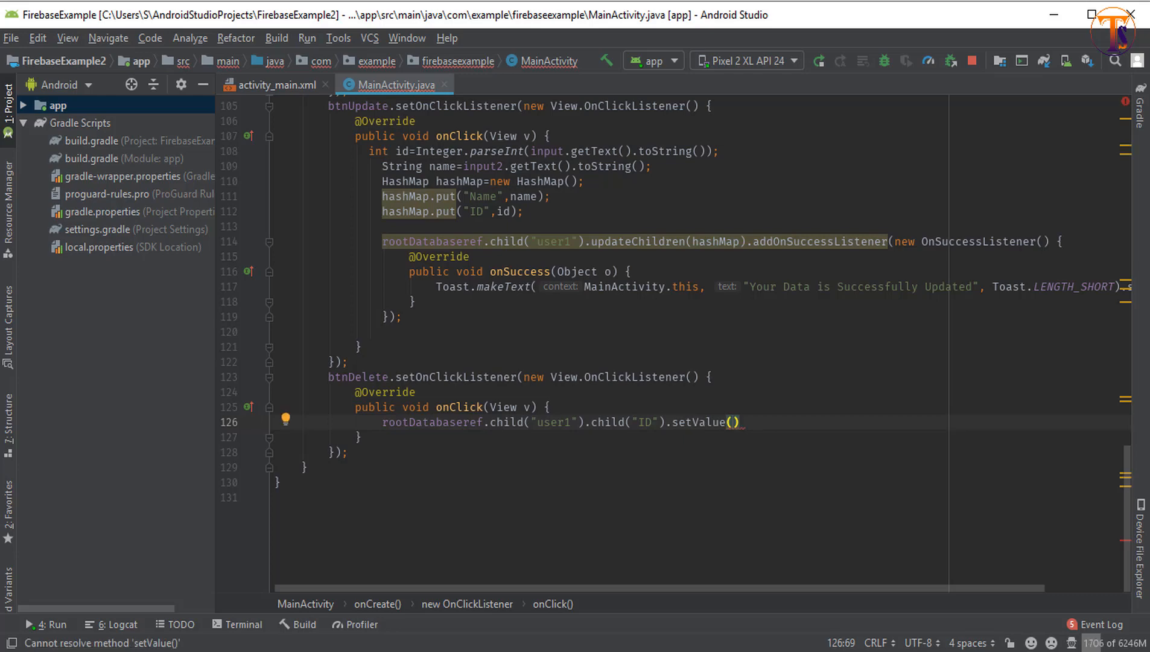
{"action": "type", "text": "null"}
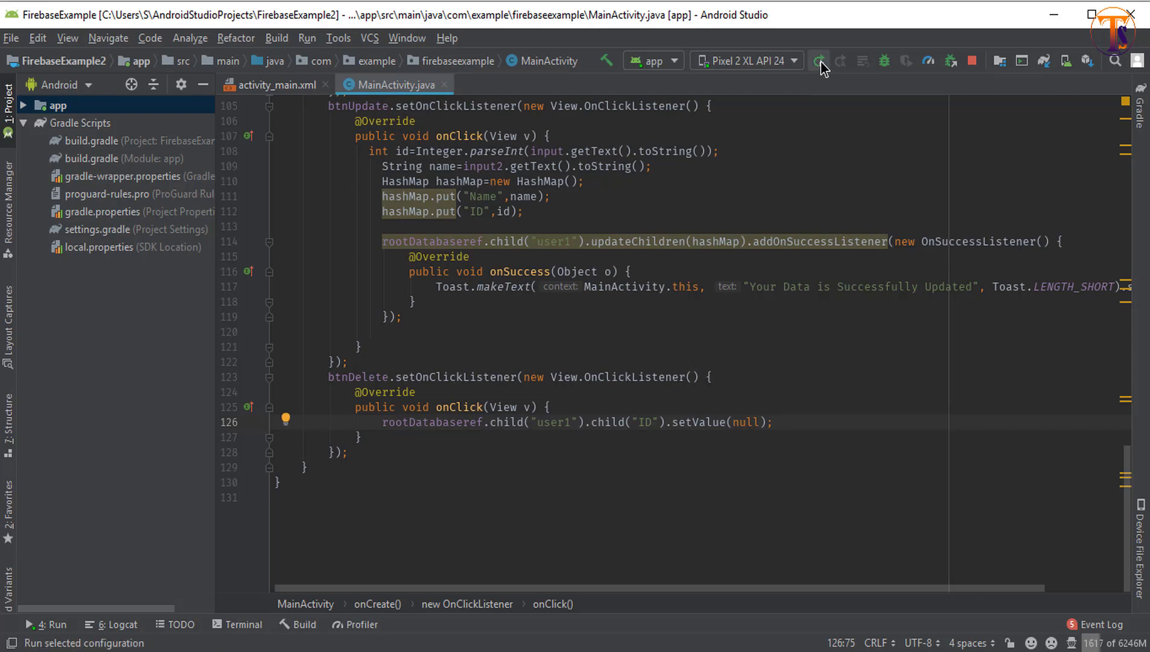
{"action": "left_click", "coordinate": [819, 61]}
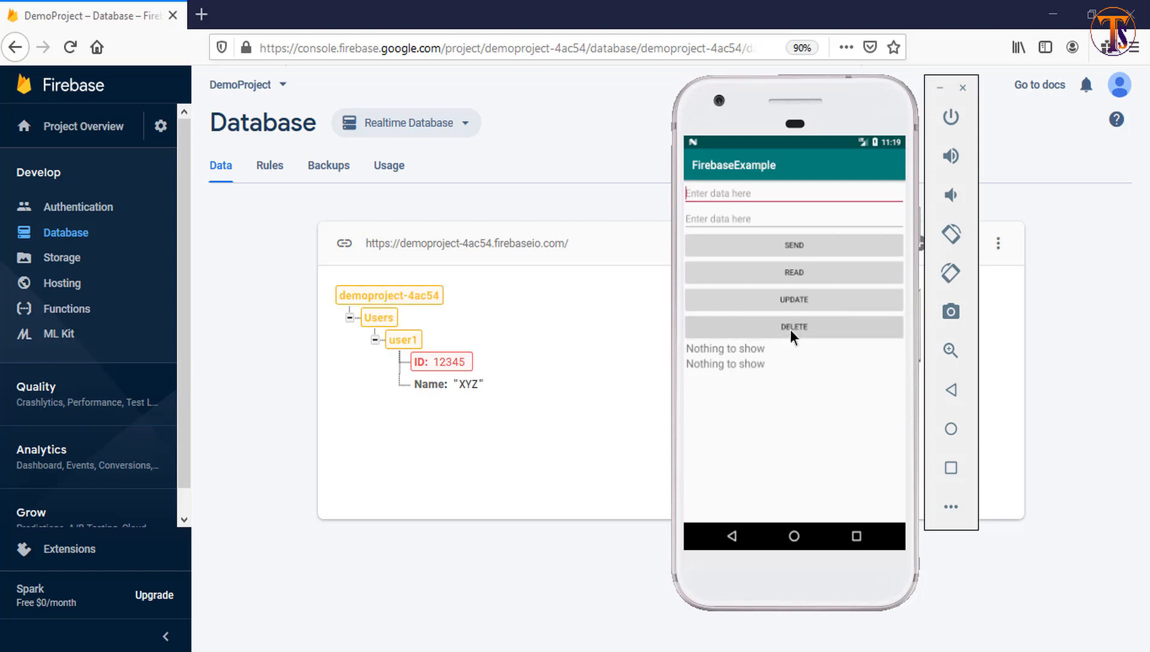
Tap DELETE in the emulator app to remove user1's ID node.
{"action": "left_click", "coordinate": [440, 361]}
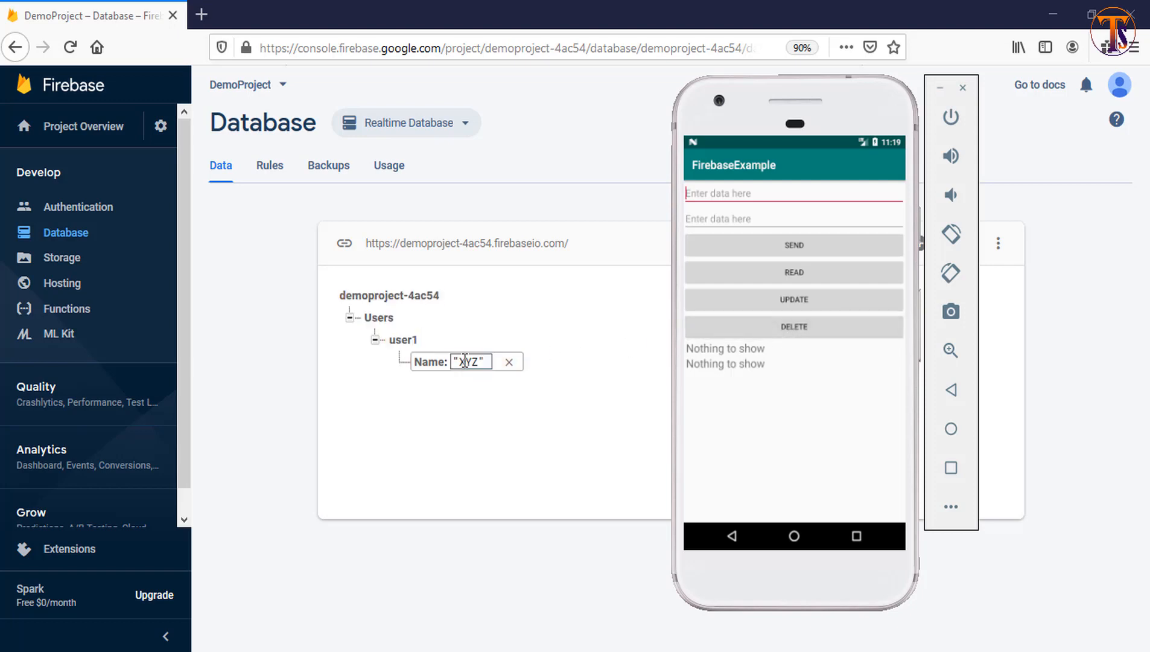
{"action": "left_click", "coordinate": [549, 400]}
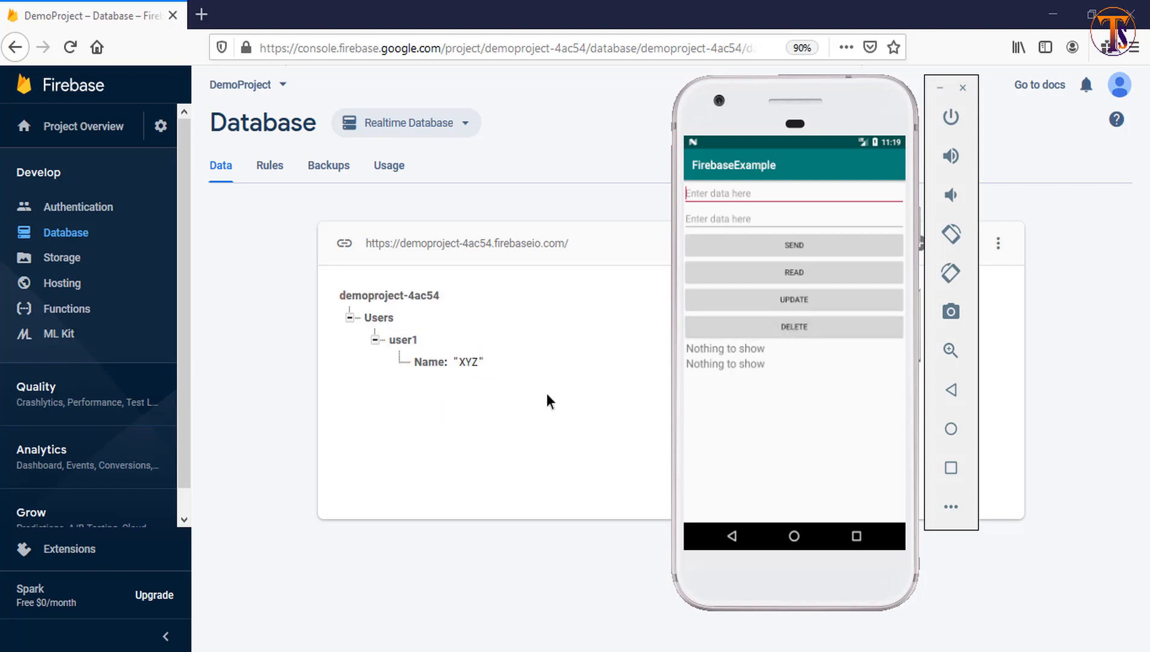
{"action": "mouse_move", "coordinate": [751, 491]}
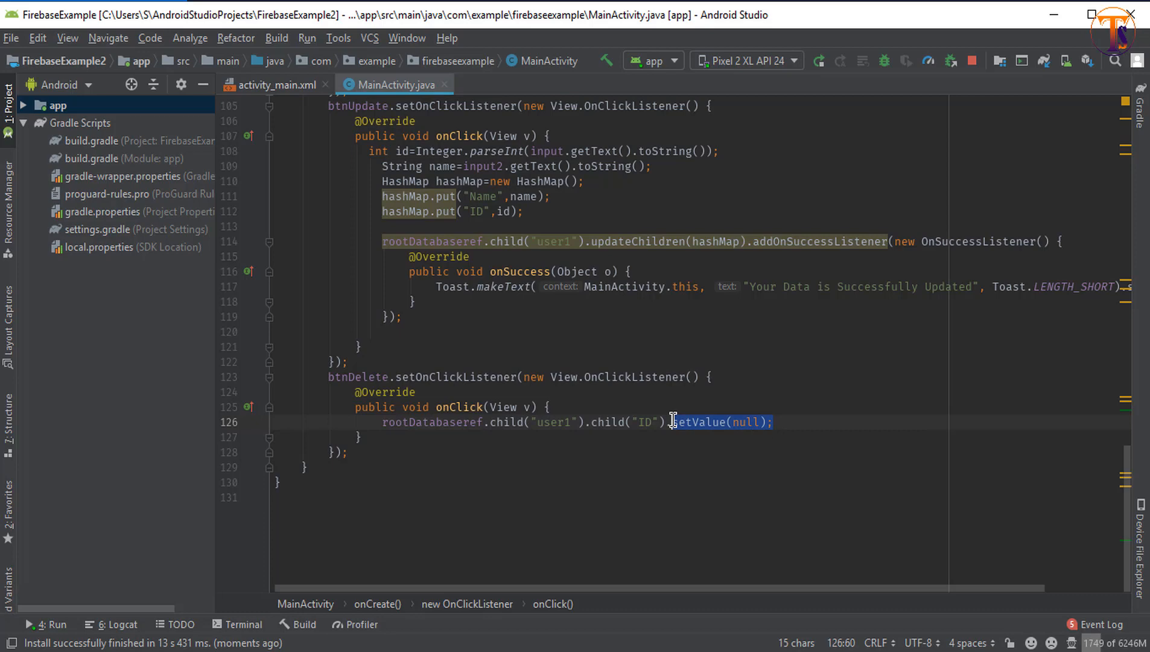
Replace setValue(null) with removeValue() on user1's ID child and rerun the app.
{"action": "type", "text": "re"}
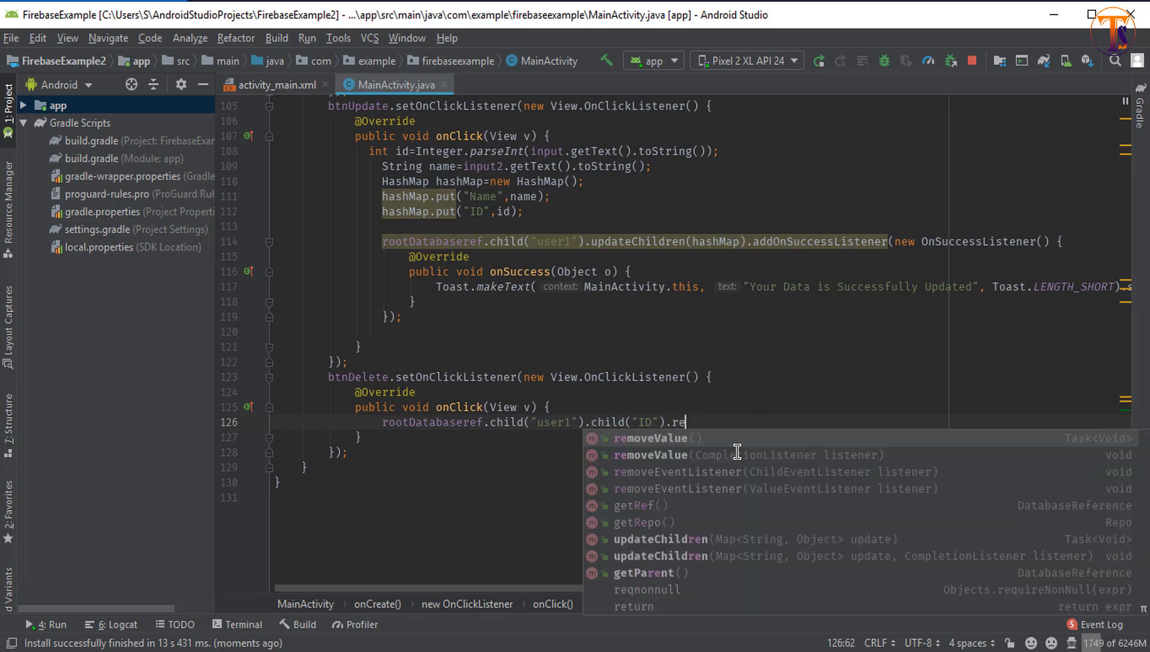
{"action": "left_click", "coordinate": [651, 438]}
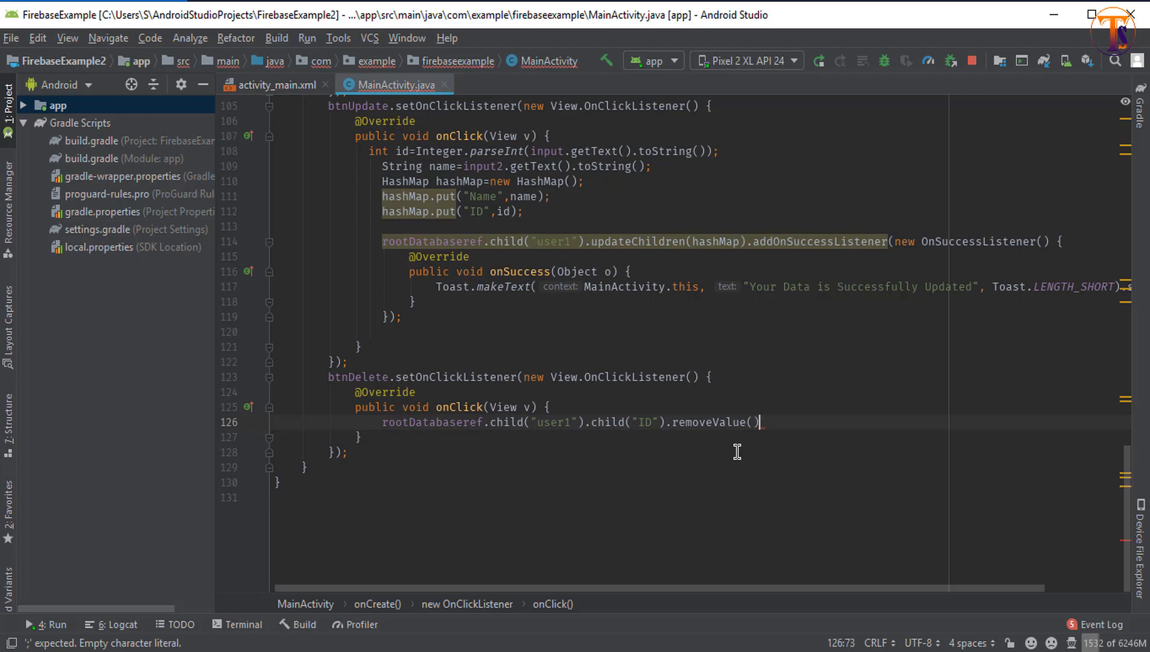
{"action": "type", "text": ";"}
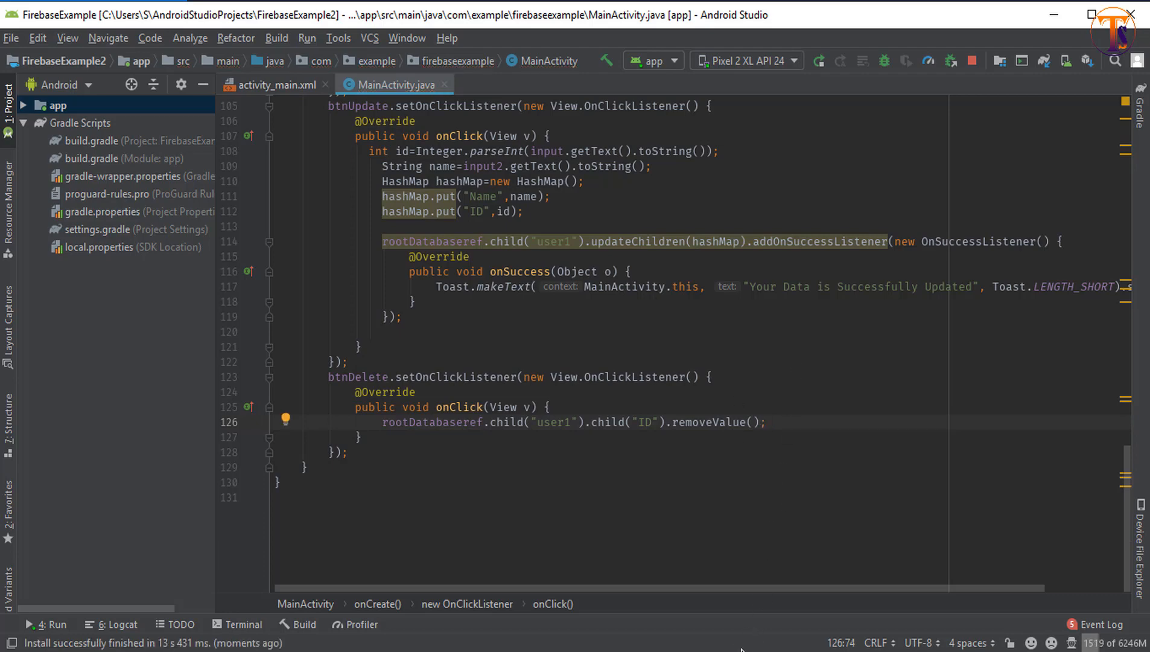
{"action": "left_click", "coordinate": [819, 61]}
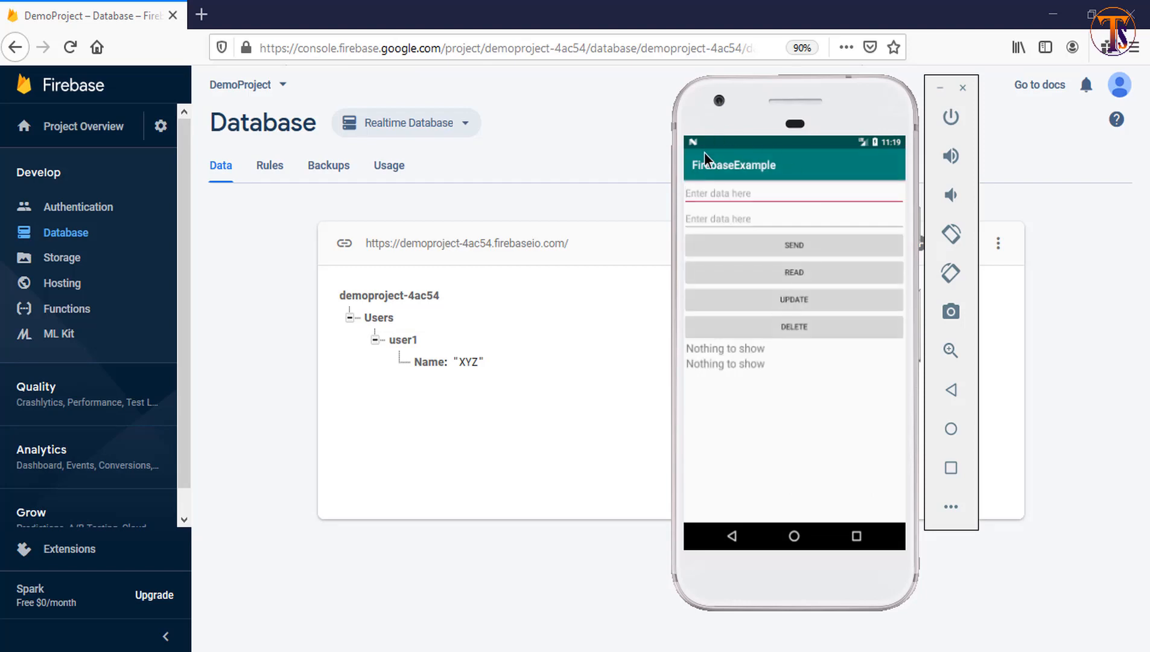
{"action": "mouse_move", "coordinate": [708, 227]}
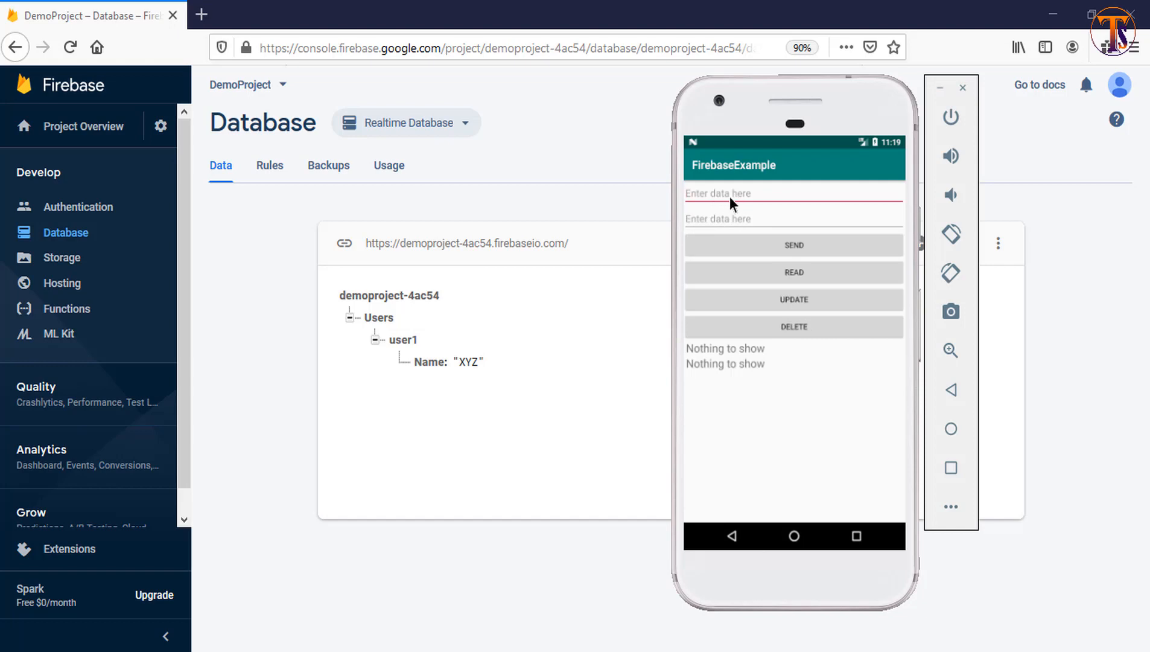
Enter ID 123456 and name XYZ in the app and send them to the database.
{"action": "type", "text": "123456"}
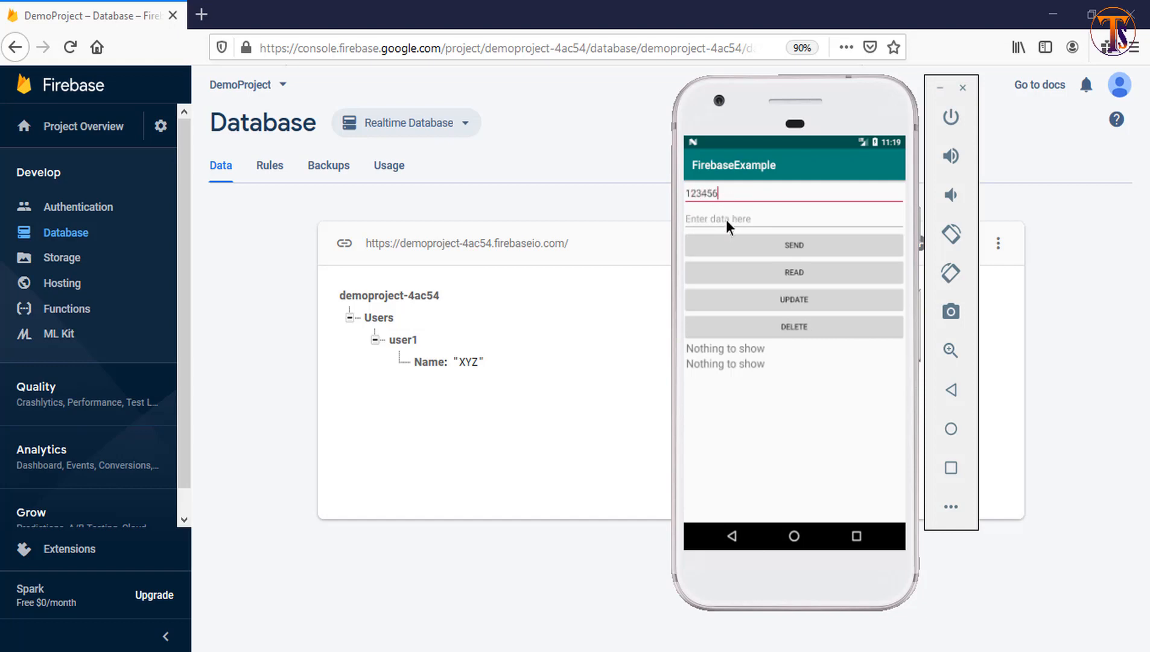
{"action": "left_click", "coordinate": [793, 217]}
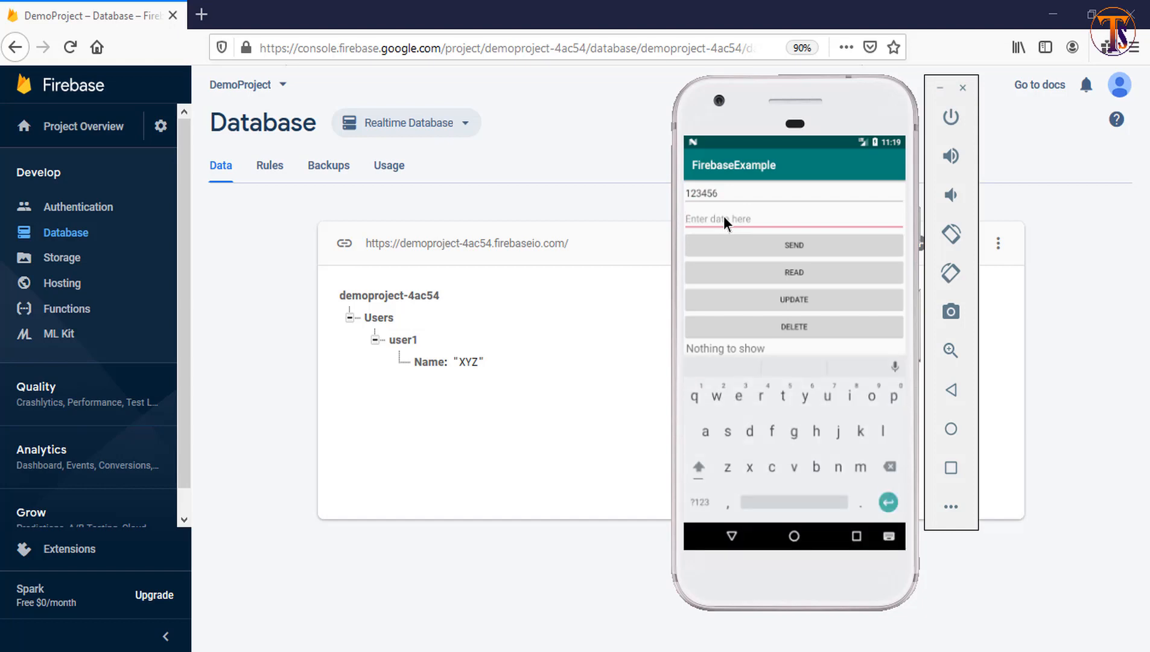
{"action": "type", "text": "XYZ"}
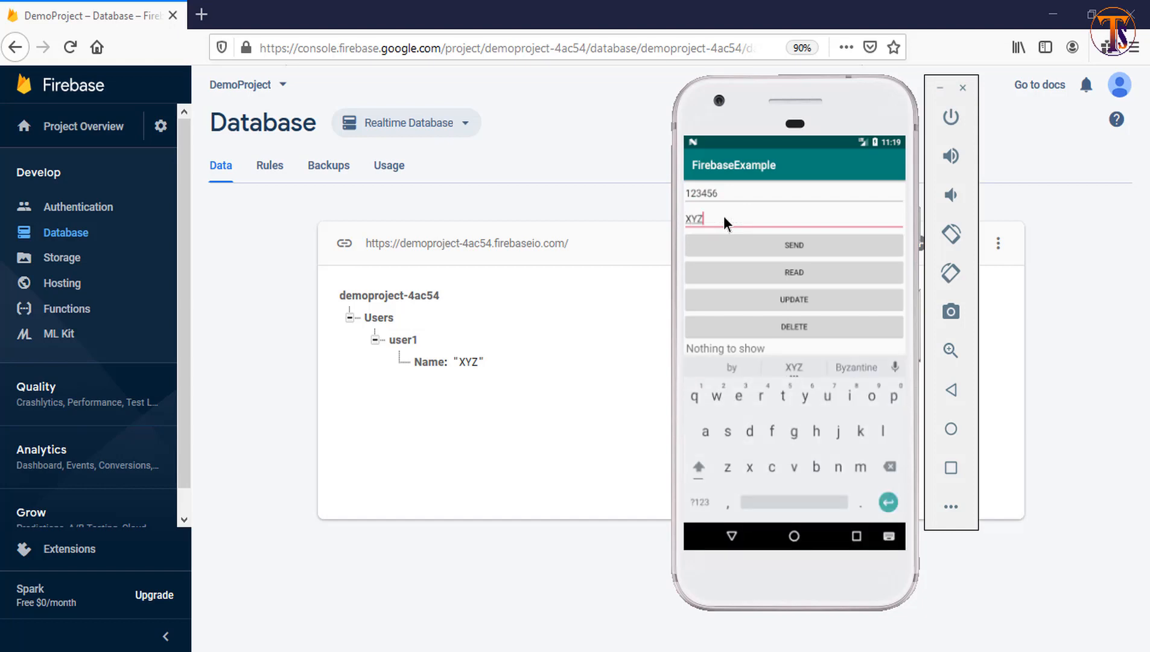
{"action": "left_click", "coordinate": [794, 245]}
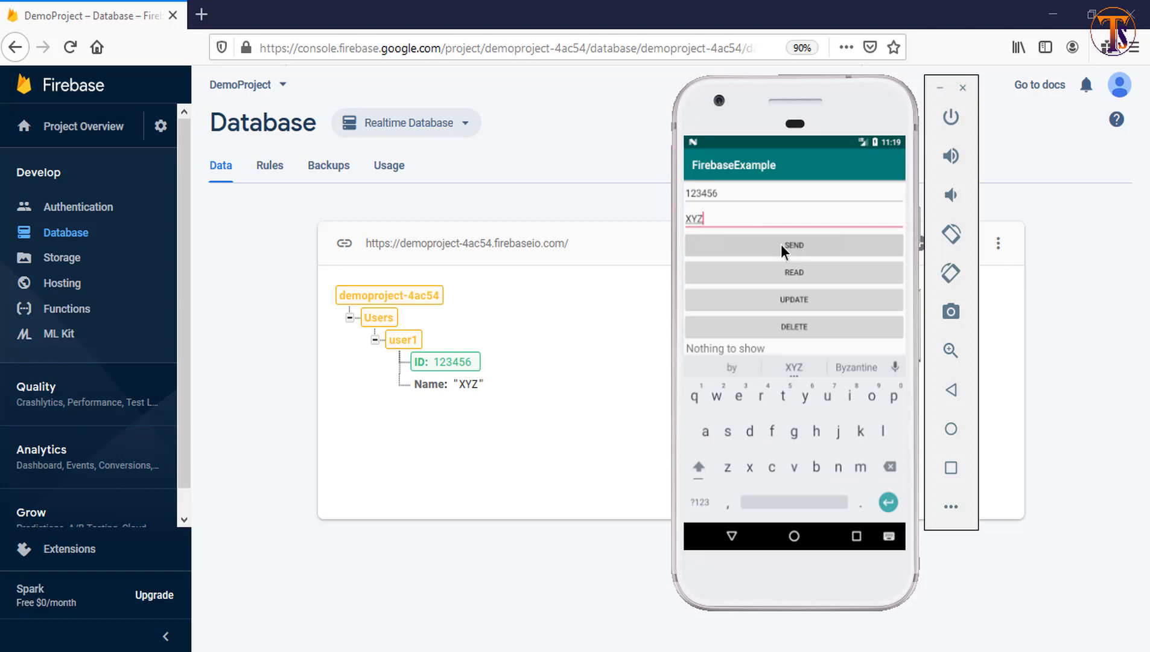
{"action": "left_click", "coordinate": [794, 245]}
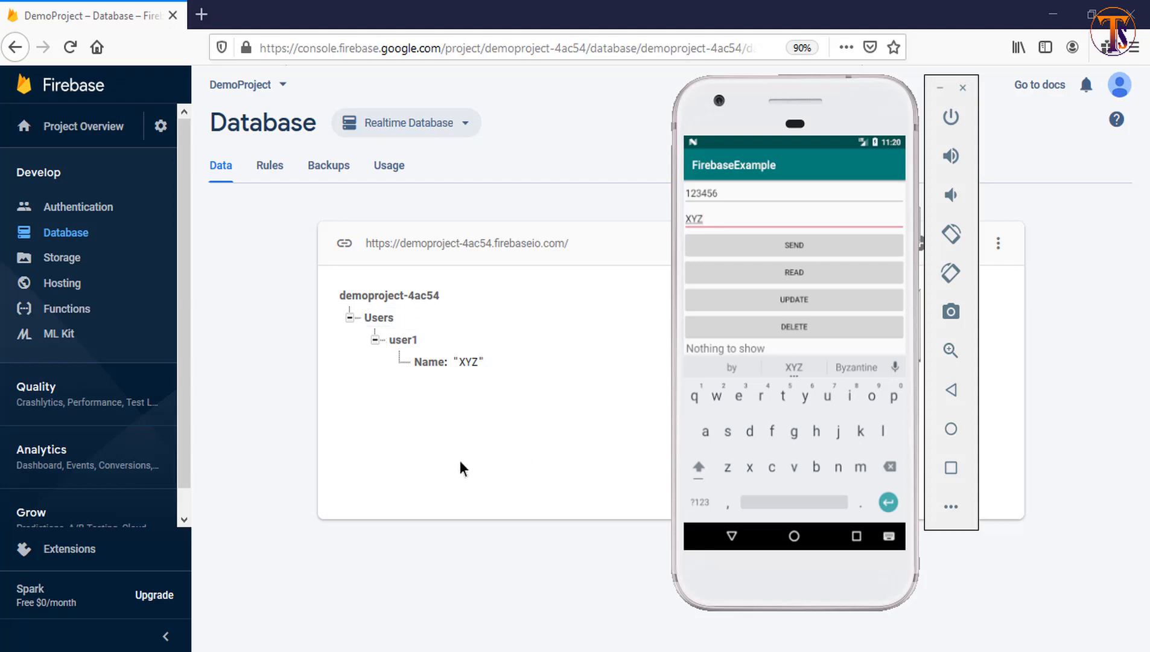
{"action": "mouse_move", "coordinate": [484, 452]}
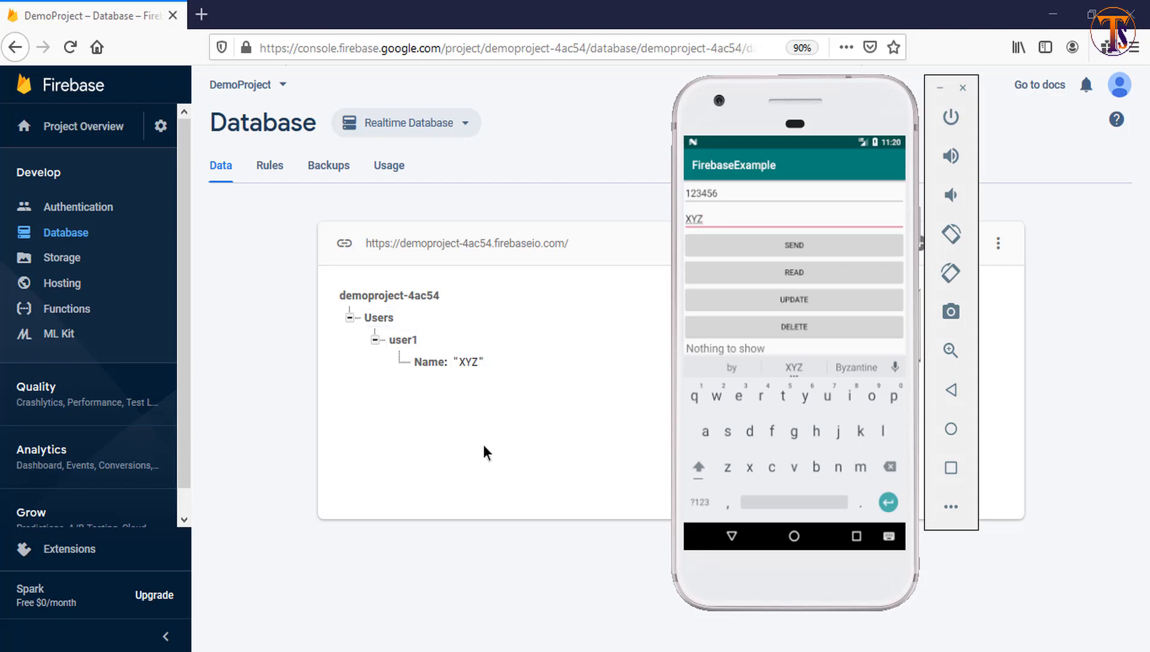